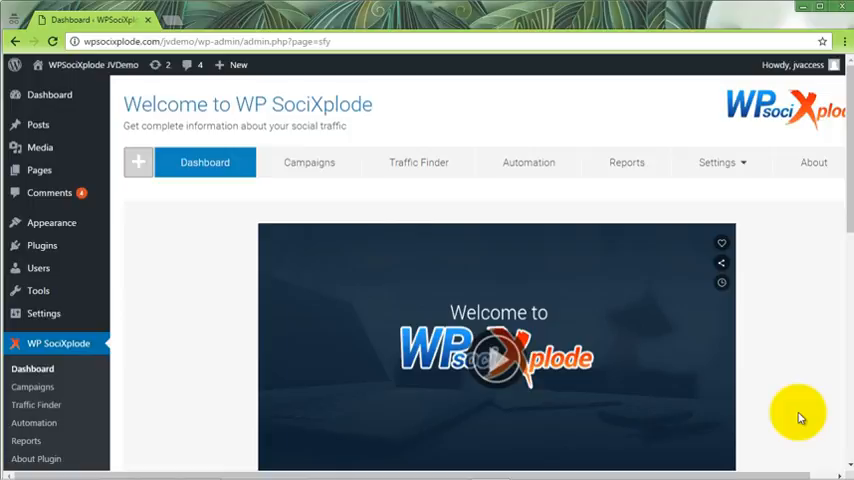
mouse_move(751, 204)
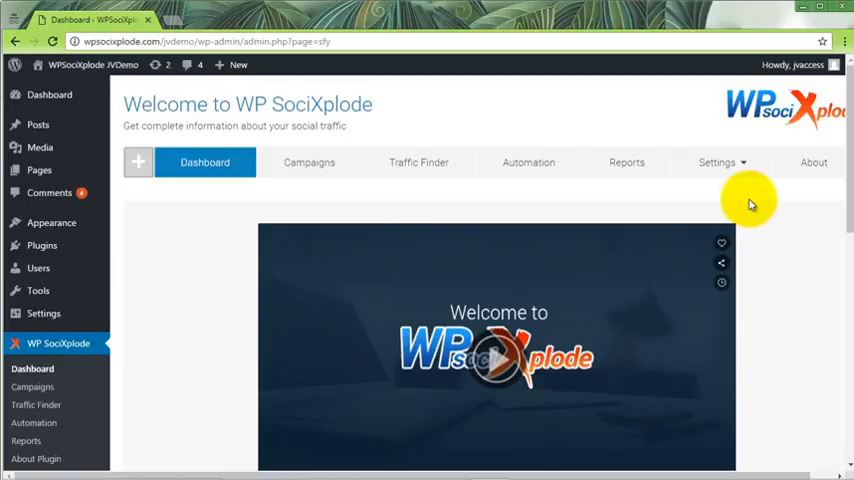
Step: Go to Cron Settings under the WP SociXplode Settings menu
click(717, 162)
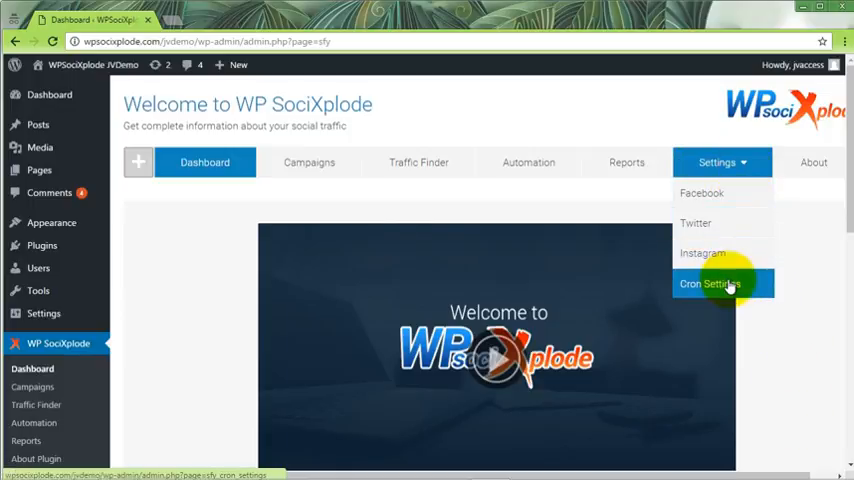
click(710, 283)
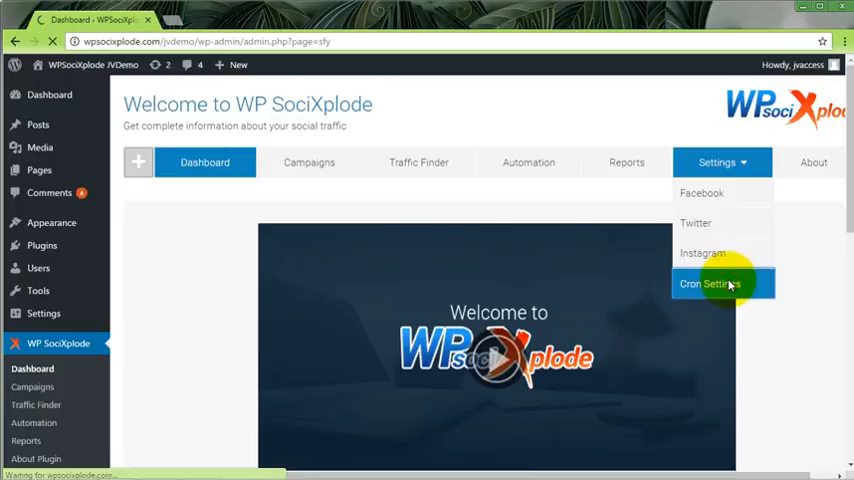
Step: Copy the plugin's cron command and switch to the cPanel tab
click(712, 283)
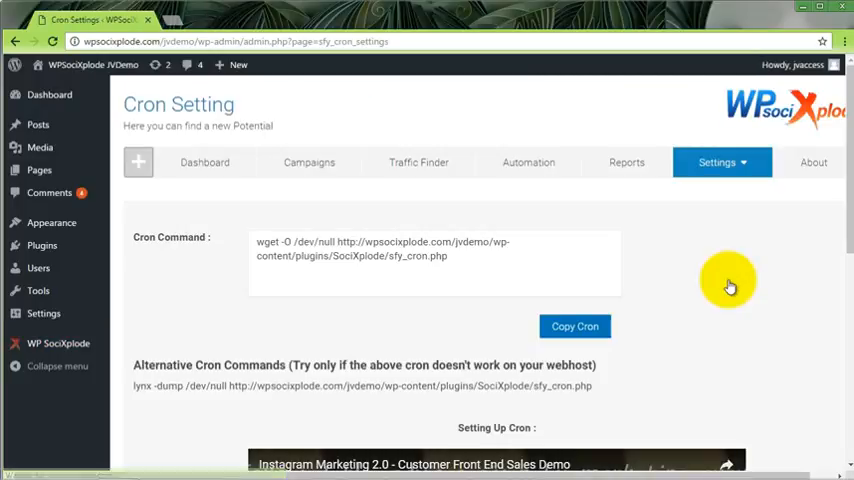
mouse_move(587, 276)
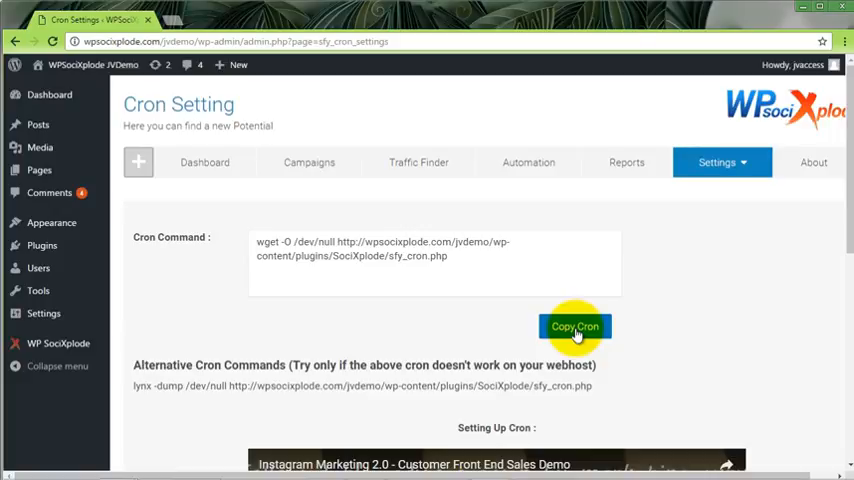
click(175, 9)
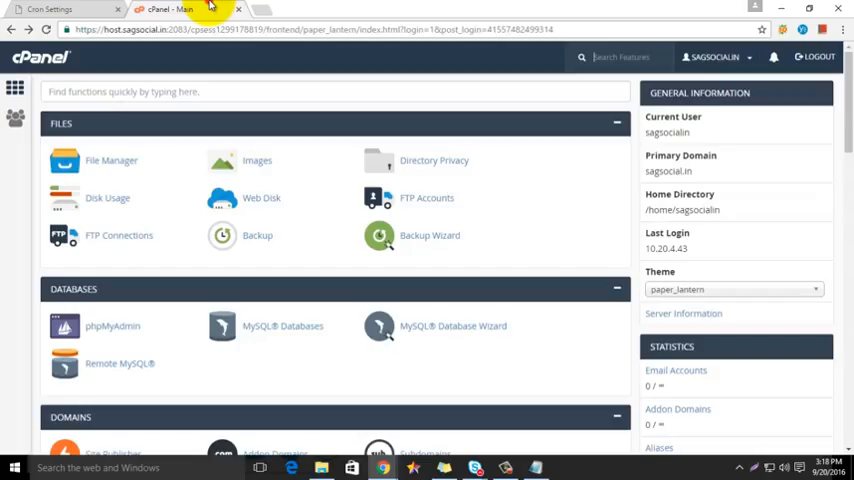
Step: Search cPanel functions for 'cron' and go to Cron Jobs
click(214, 91)
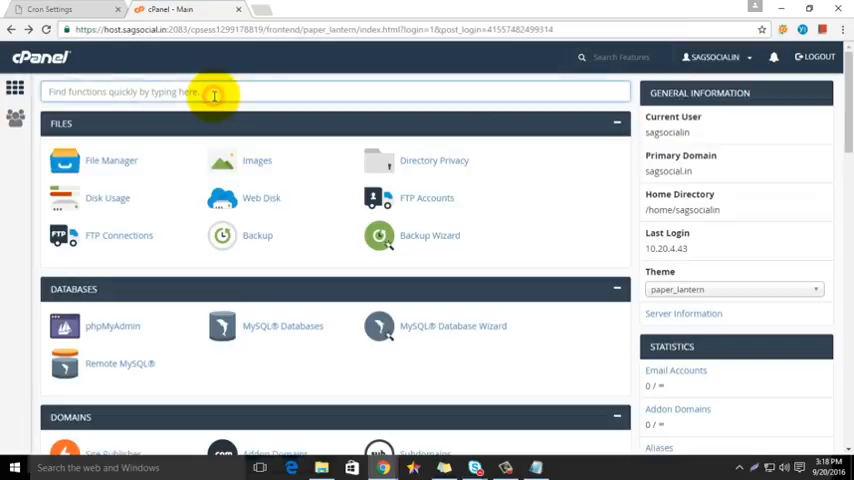
text(cron)
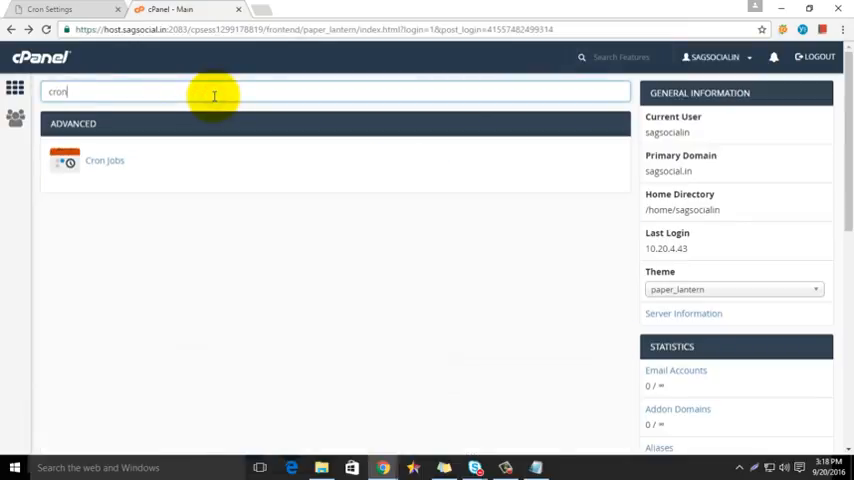
click(65, 160)
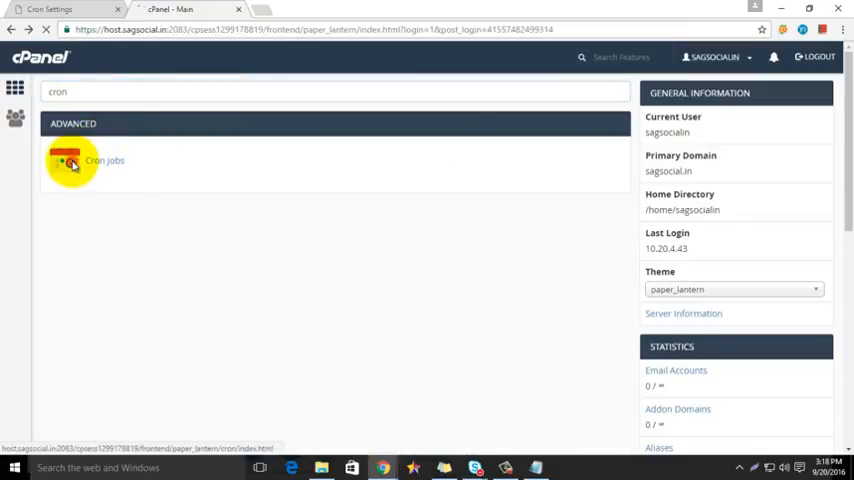
click(104, 160)
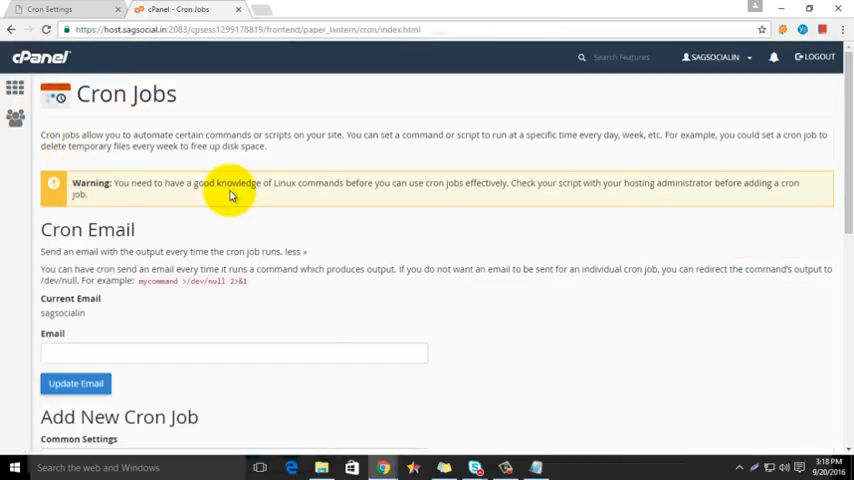
Step: Add a cron job scheduled Once Per Day with the pasted curl cron command
scroll(down, 3)
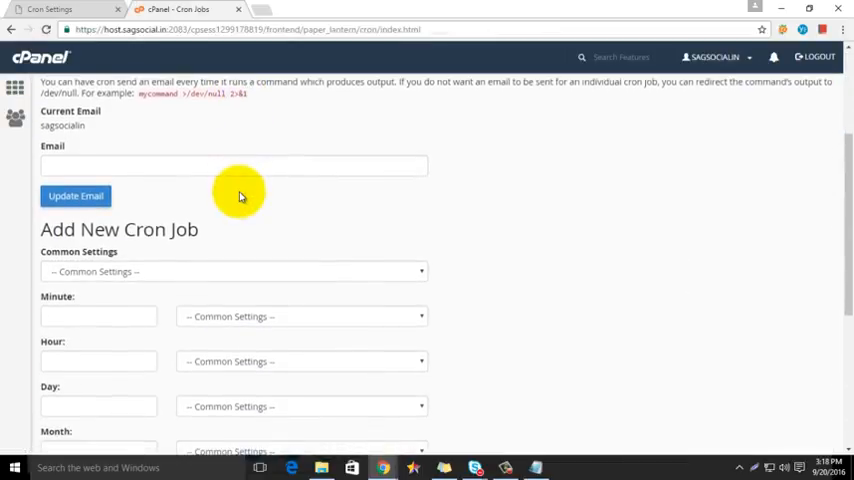
click(230, 146)
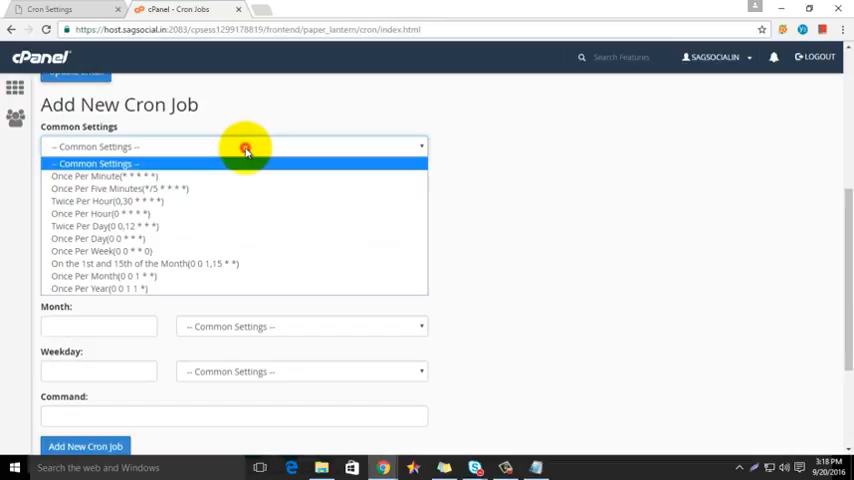
mouse_move(205, 225)
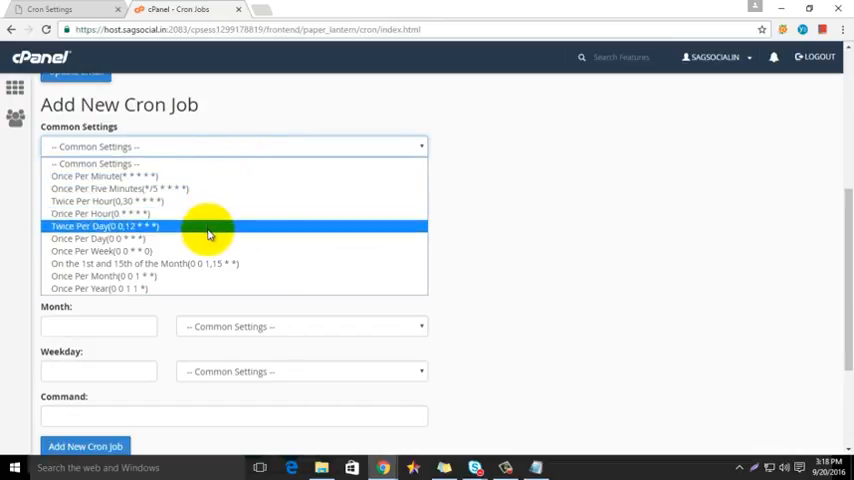
click(100, 238)
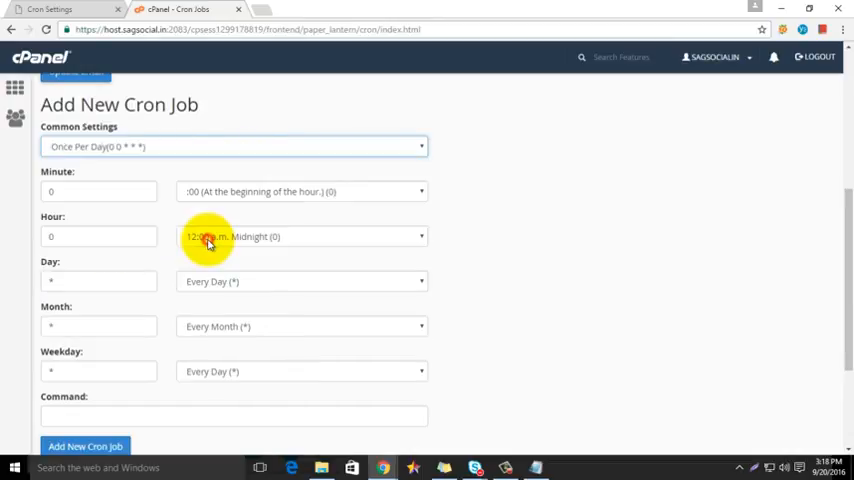
scroll(down, 3)
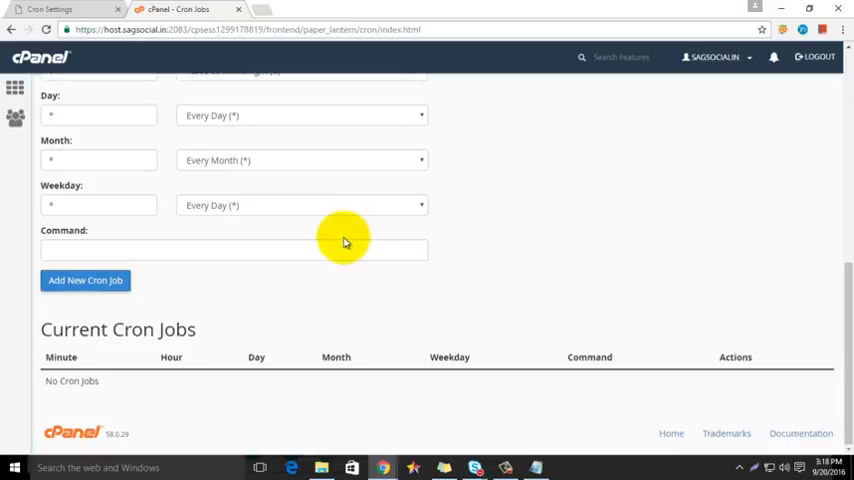
right_click(233, 249)
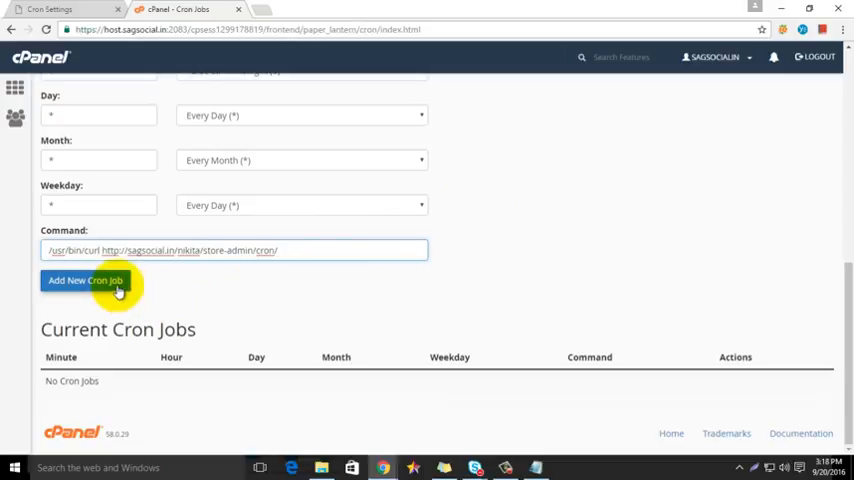
click(85, 280)
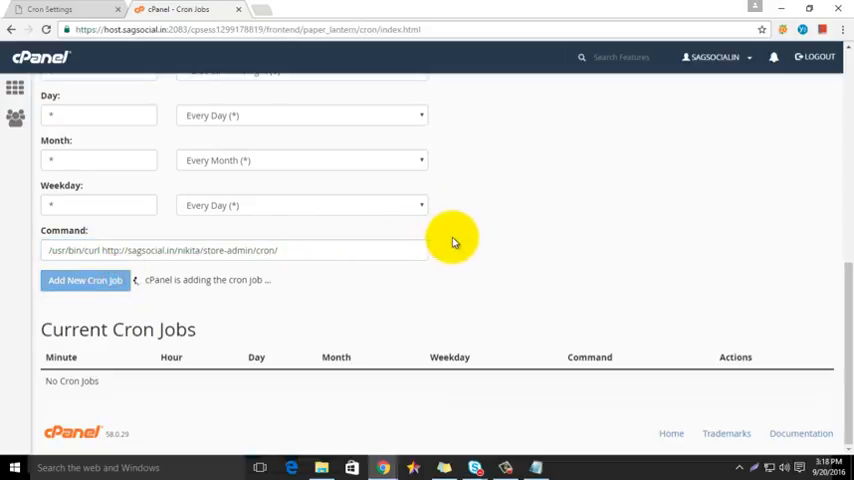
Step: Close the green success notice and scroll to the daily curl job under Current Cron Jobs
click(85, 280)
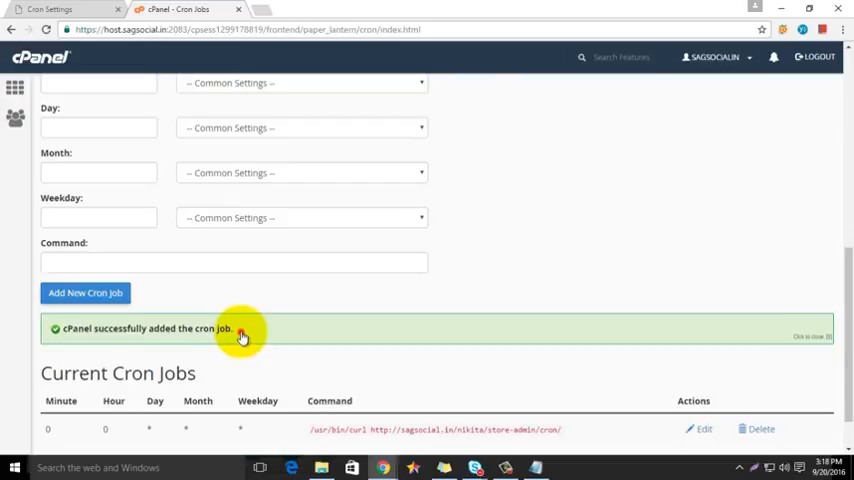
click(240, 331)
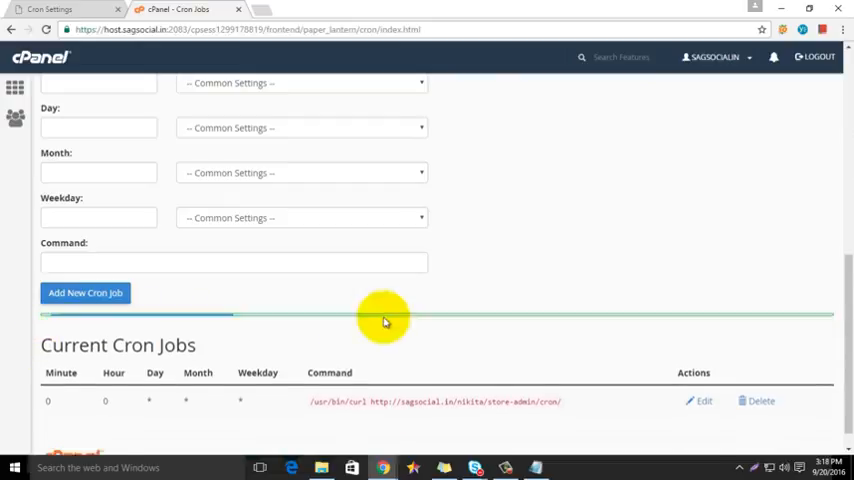
scroll(down, 3)
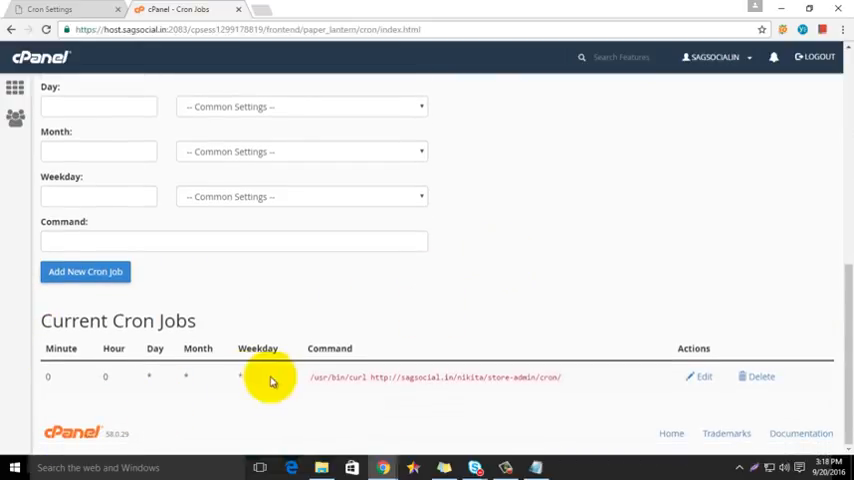